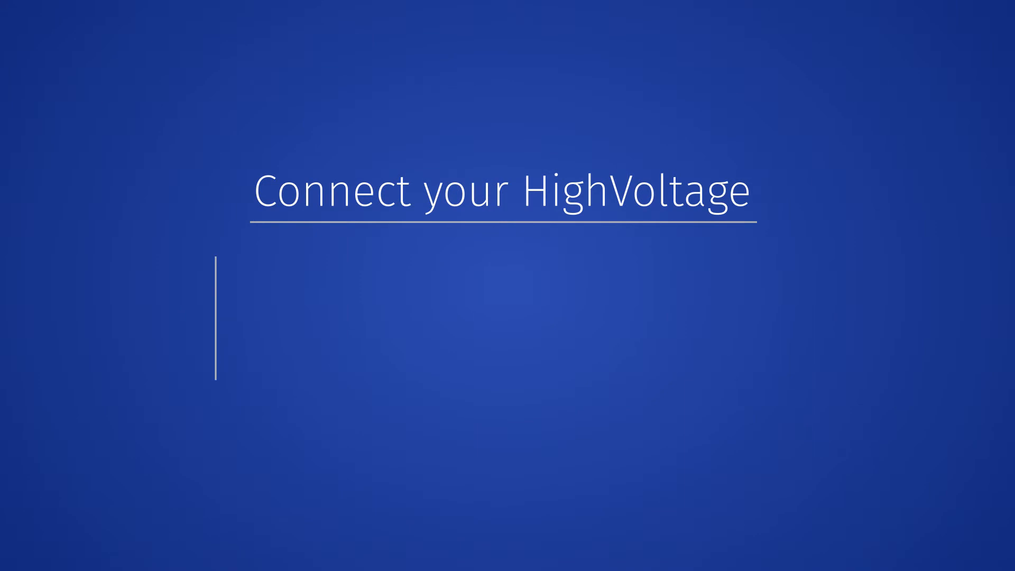
type("USB")
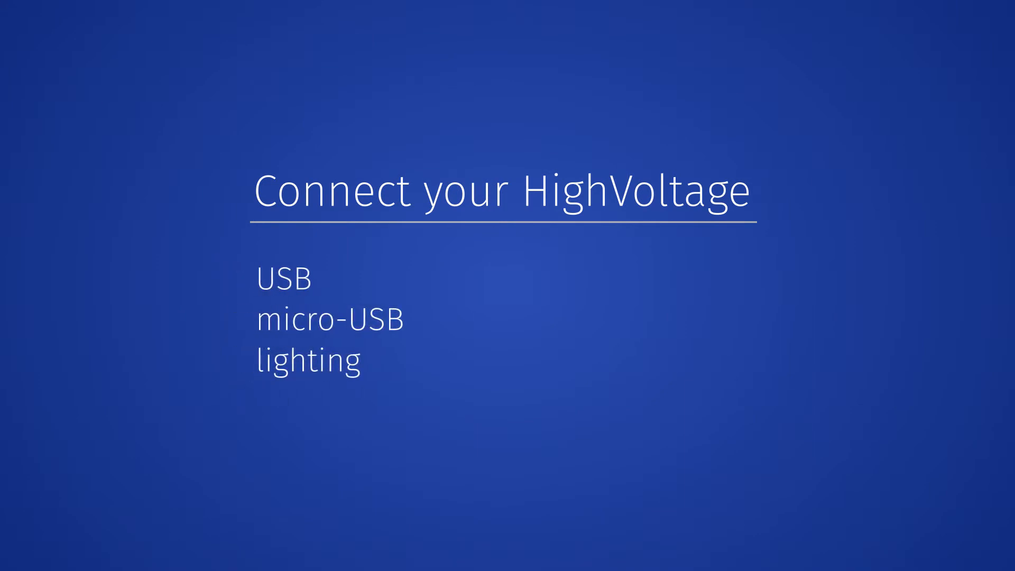